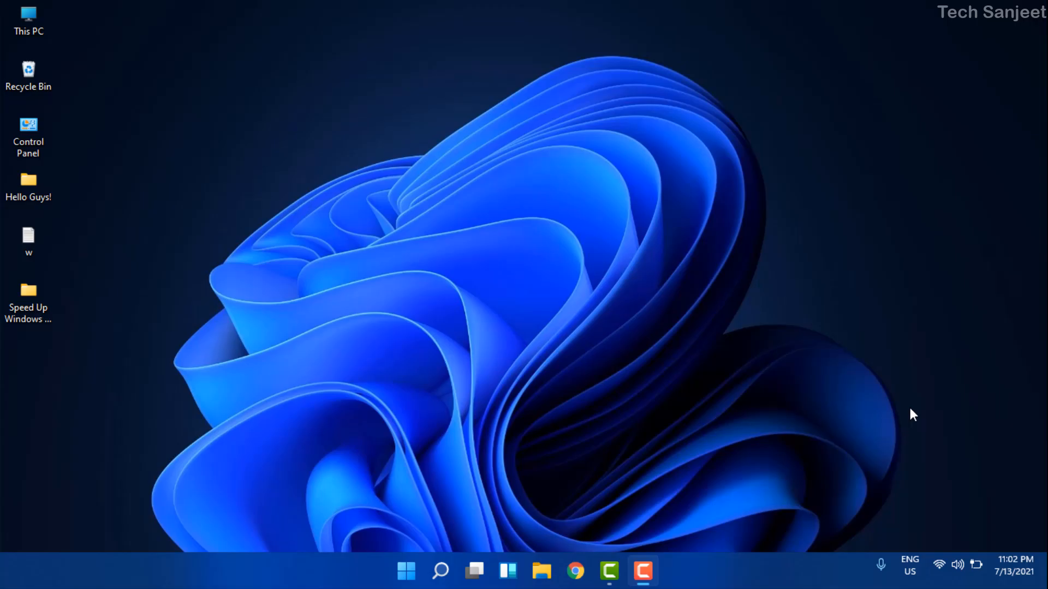
mouse_move(880, 409)
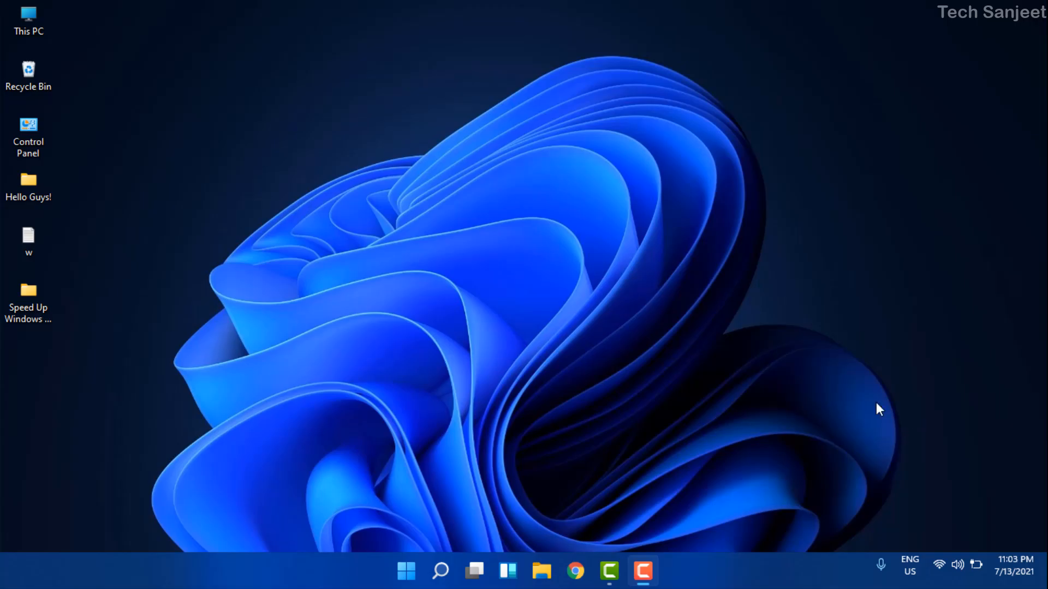
mouse_move(921, 428)
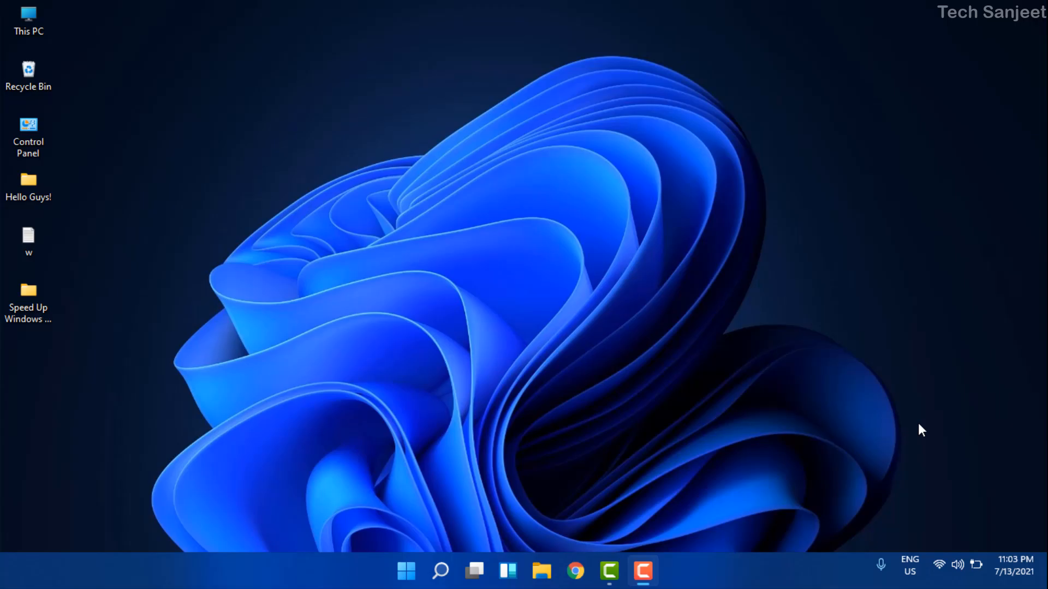
mouse_move(939, 568)
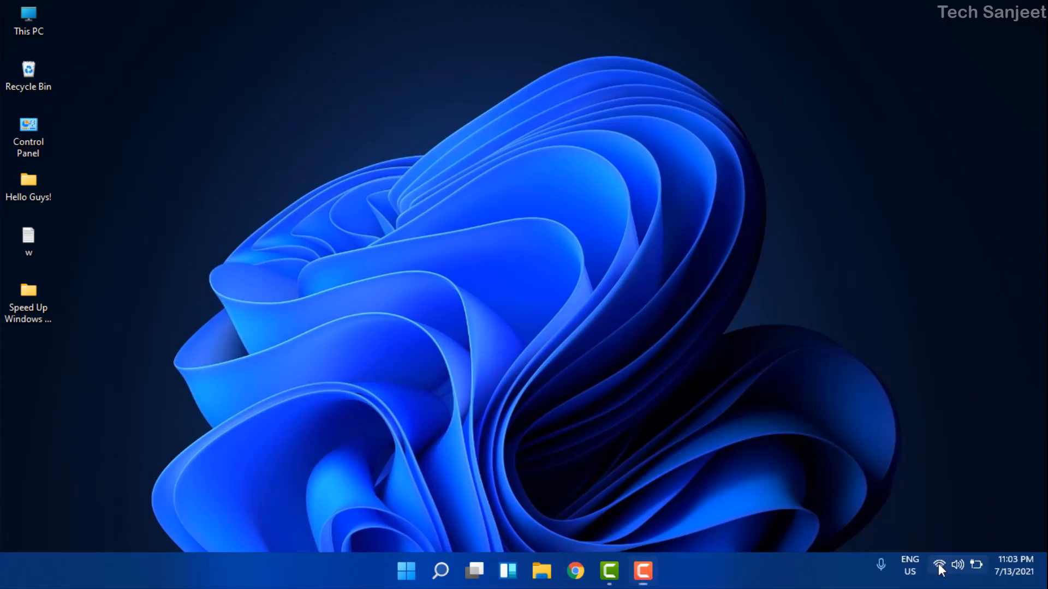
mouse_move(939, 565)
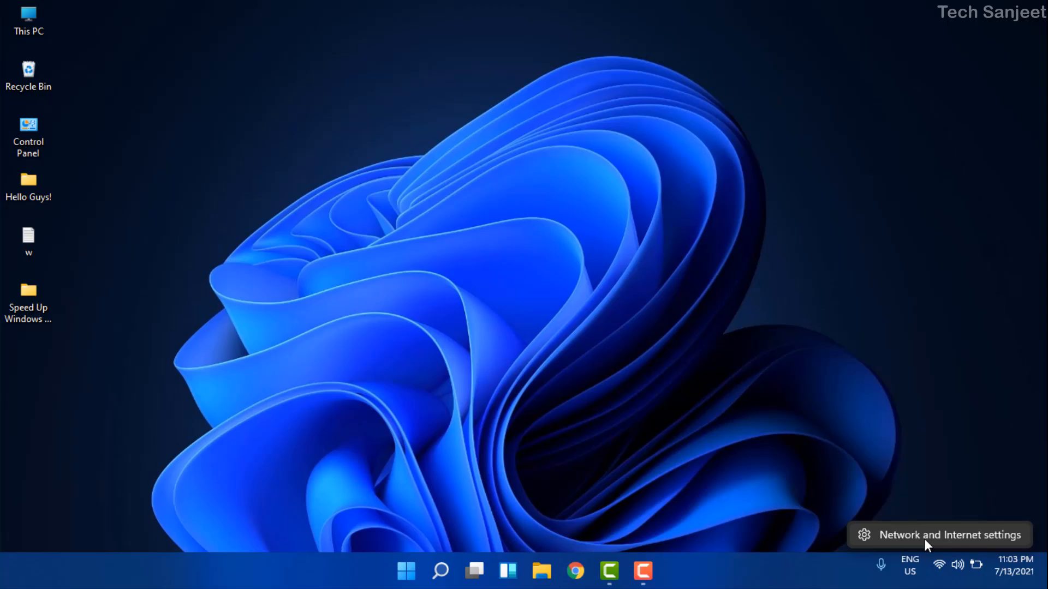
Step: Reach Advanced network settings from the Wi-Fi tray icon's Network and Internet settings
left_click(949, 535)
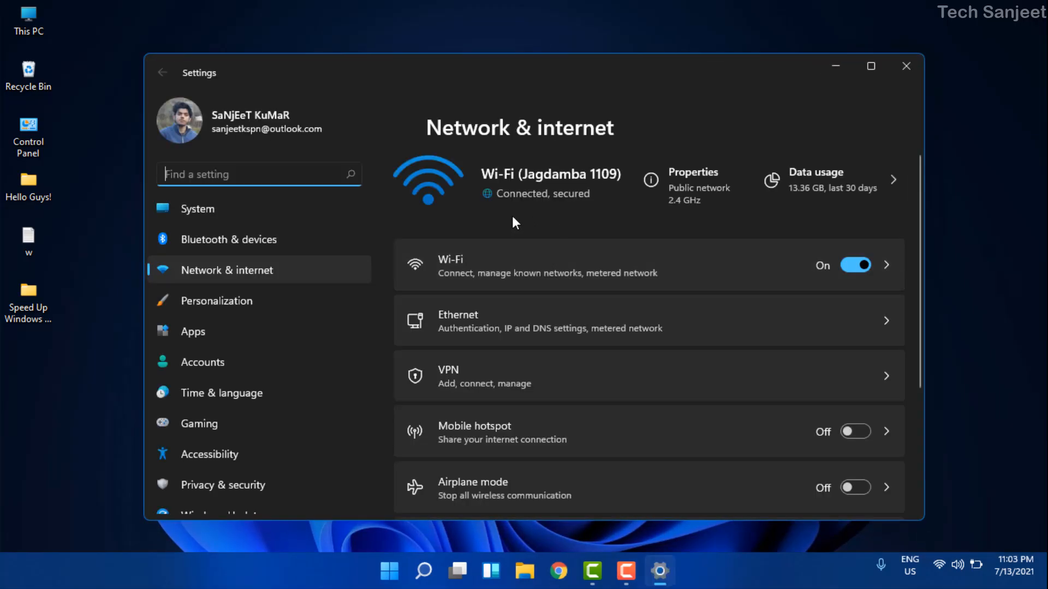
scroll("down", 3)
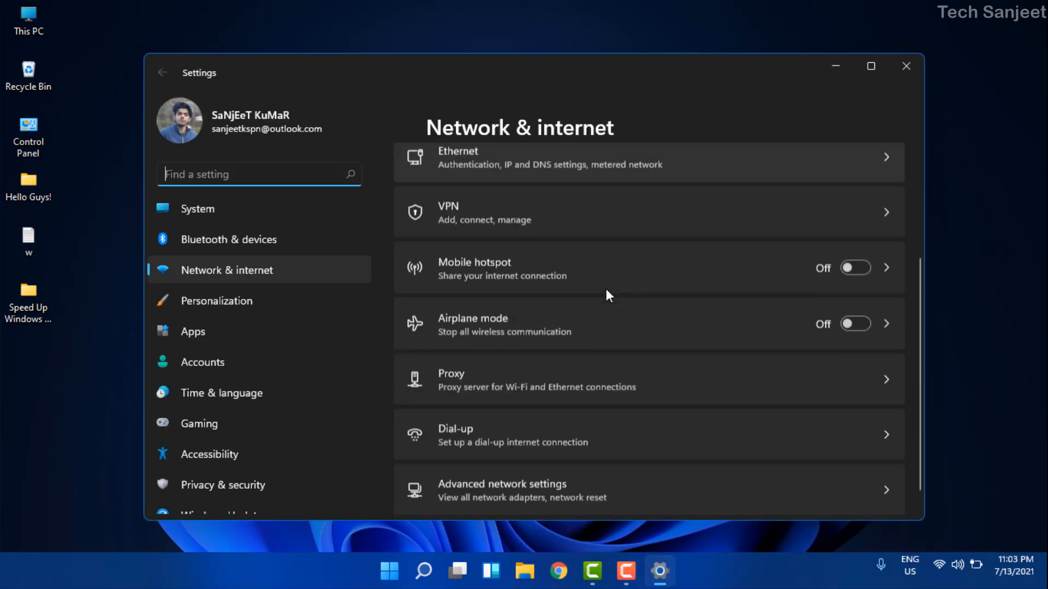
scroll("down", 3)
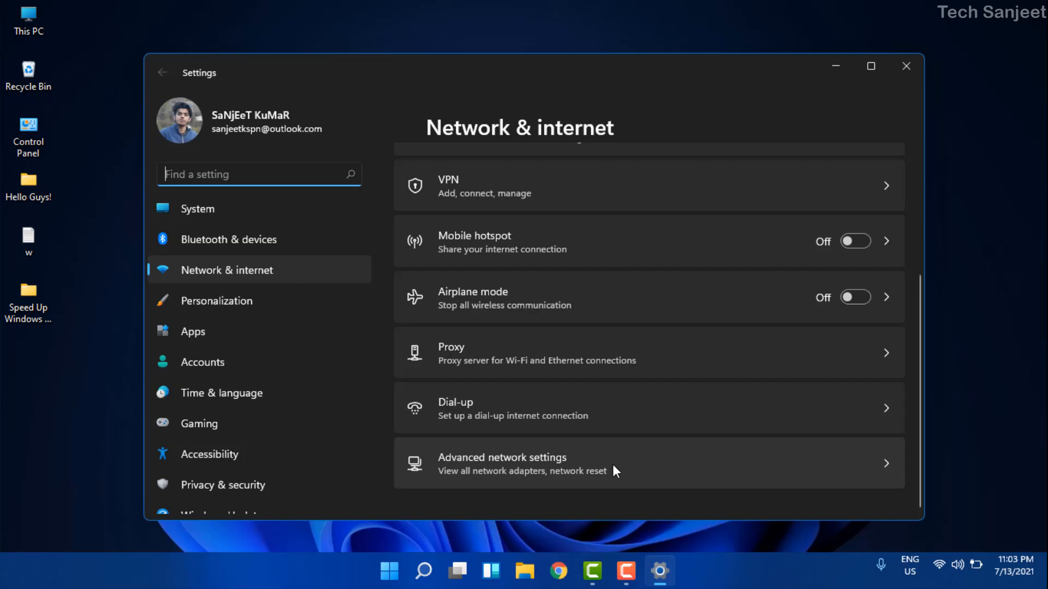
left_click(501, 462)
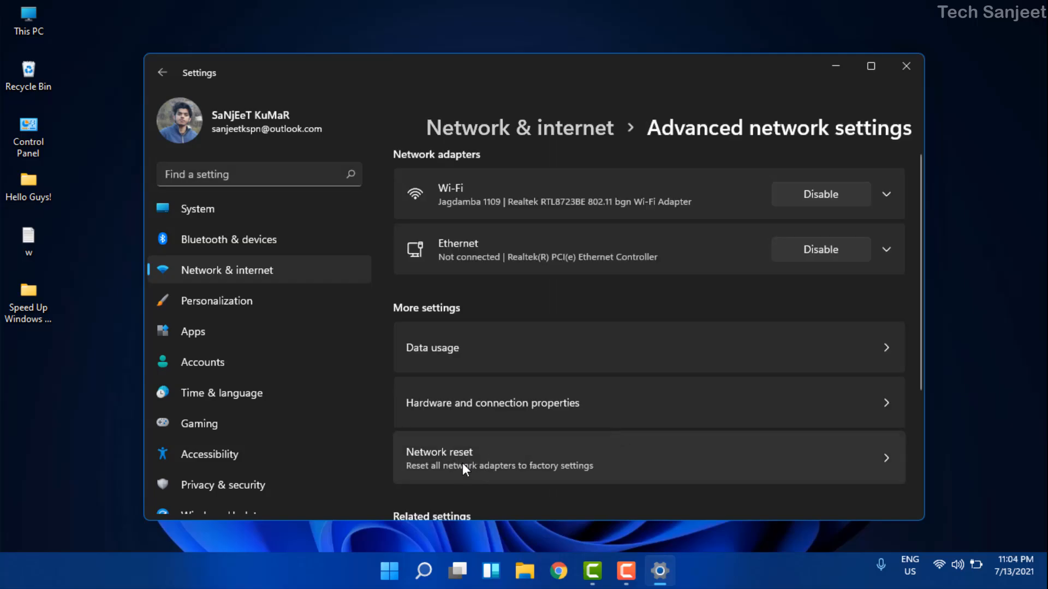
Step: Show the Network reset page warning that adapters are reinstalled and the PC restarts
left_click(648, 458)
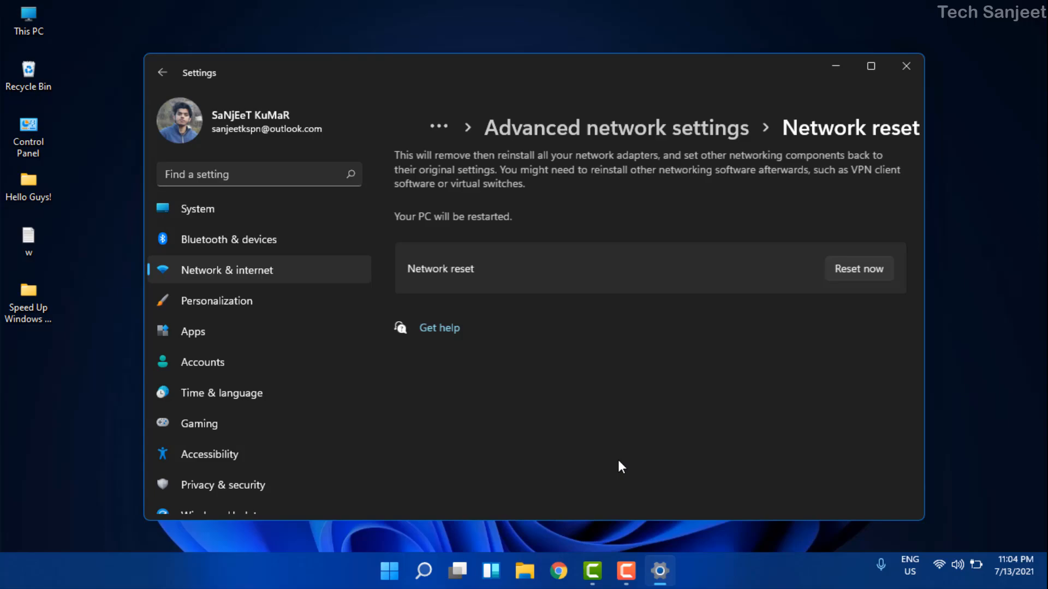
mouse_move(859, 269)
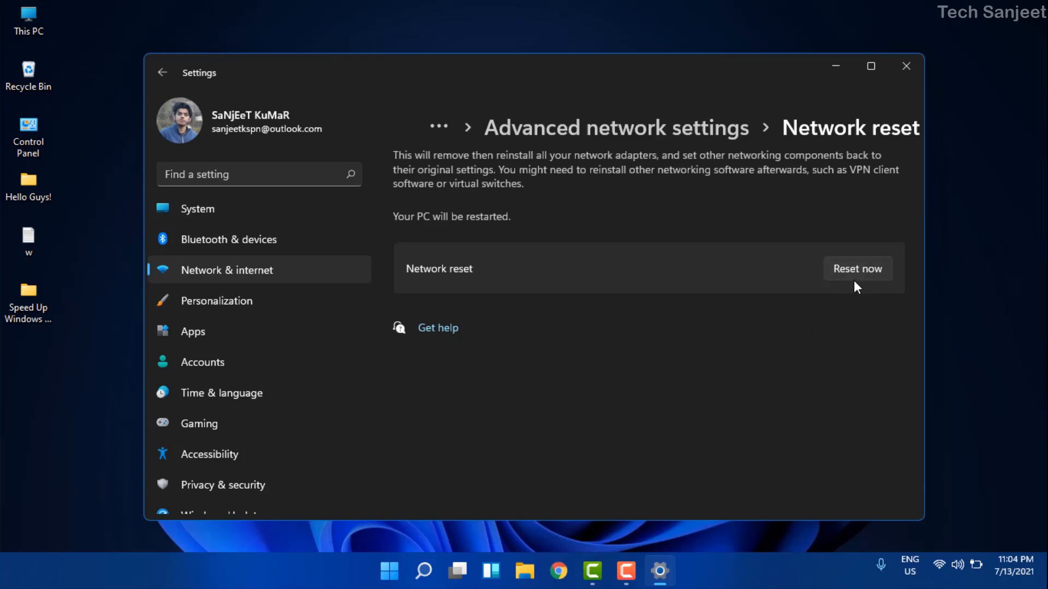
mouse_move(938, 565)
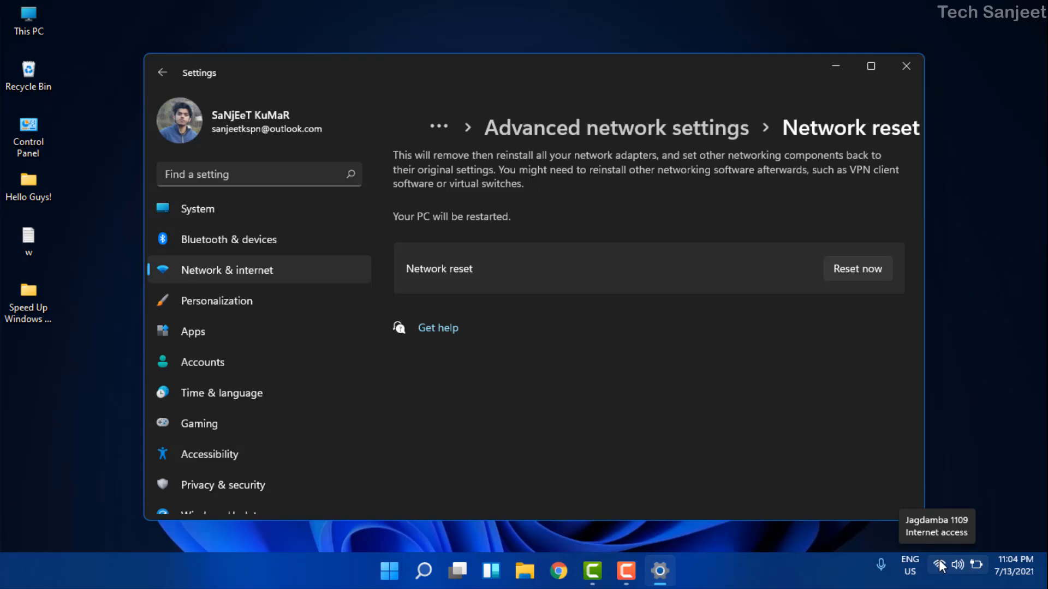
left_click(938, 565)
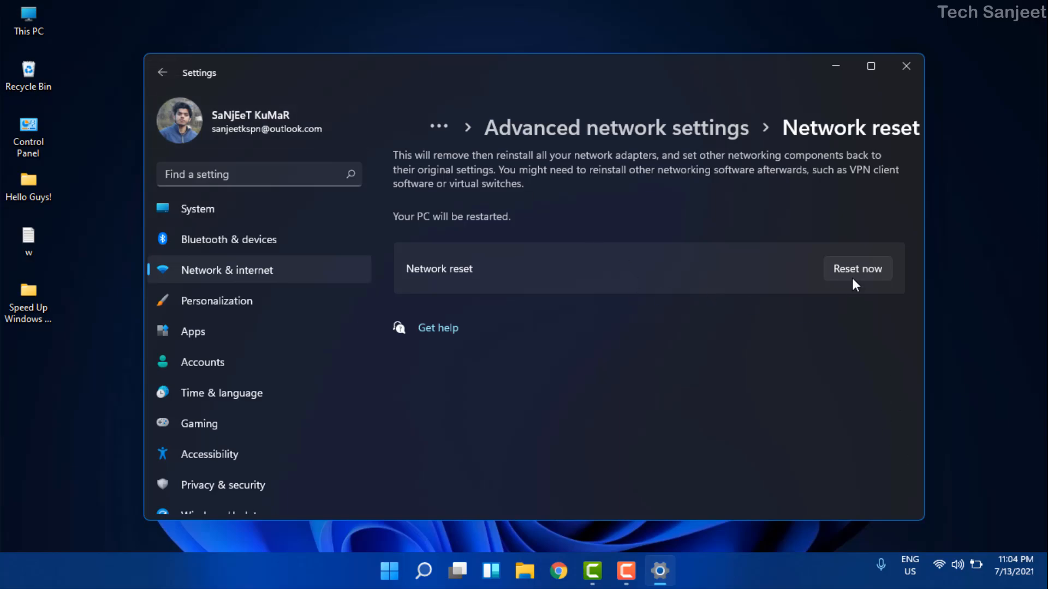
mouse_move(612, 296)
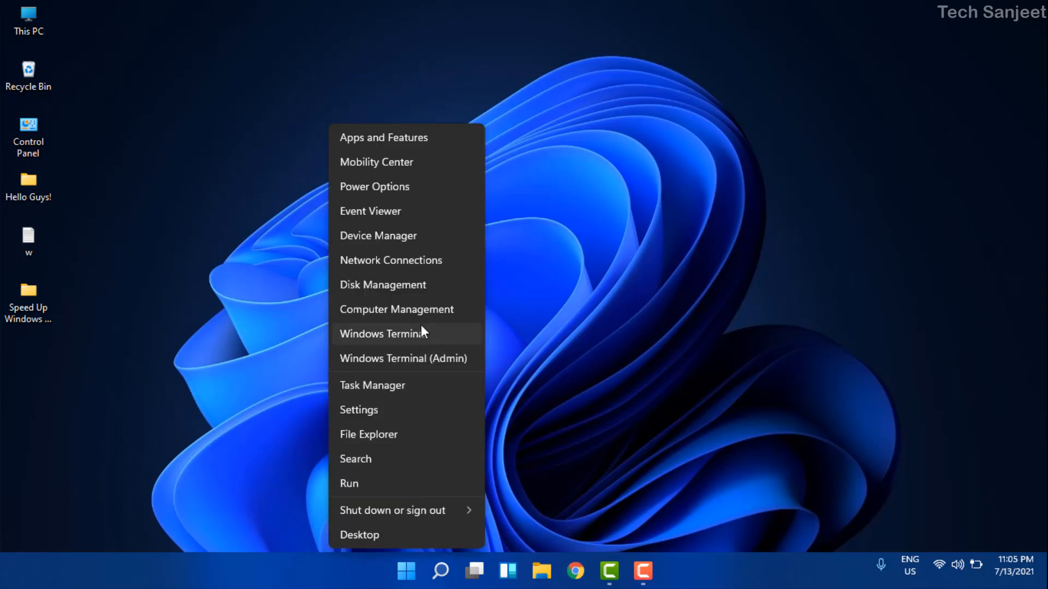
mouse_move(378, 236)
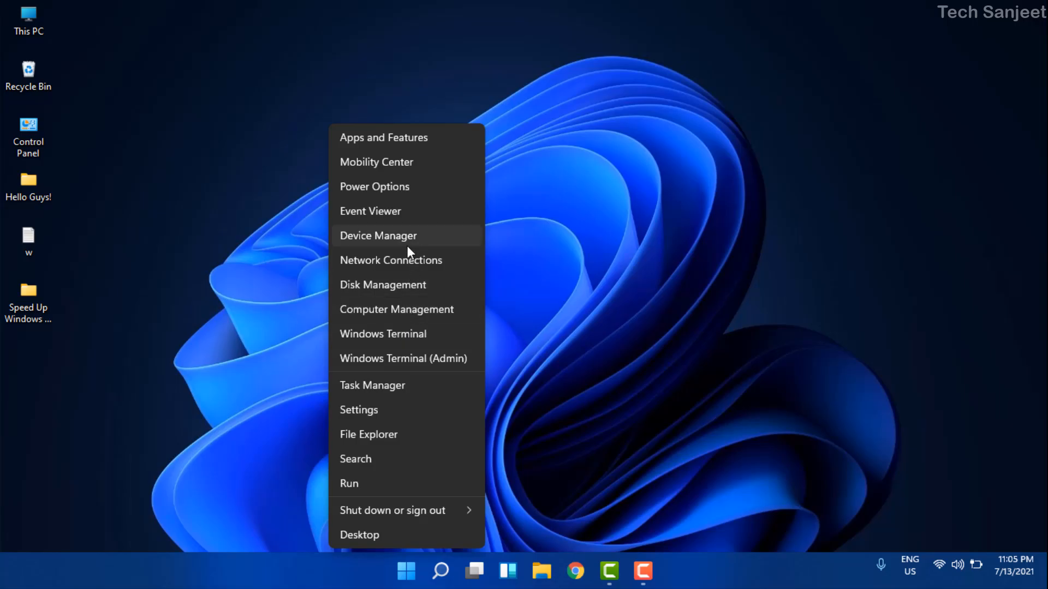
Step: Update the Realtek RTL8723BE Wi-Fi adapter driver, confirming the best driver is already installed
left_click(378, 235)
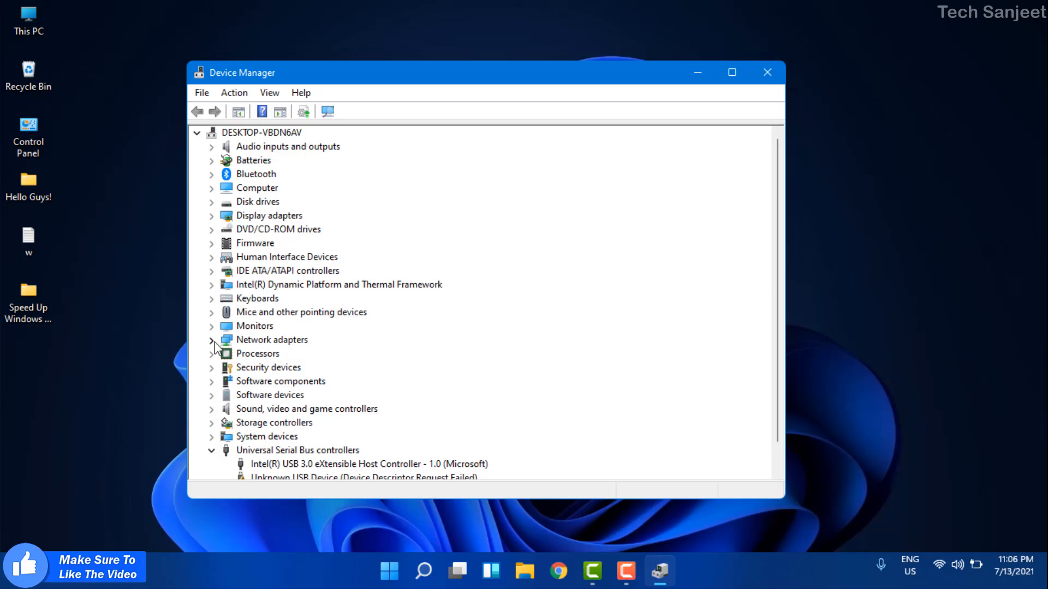
left_click(212, 339)
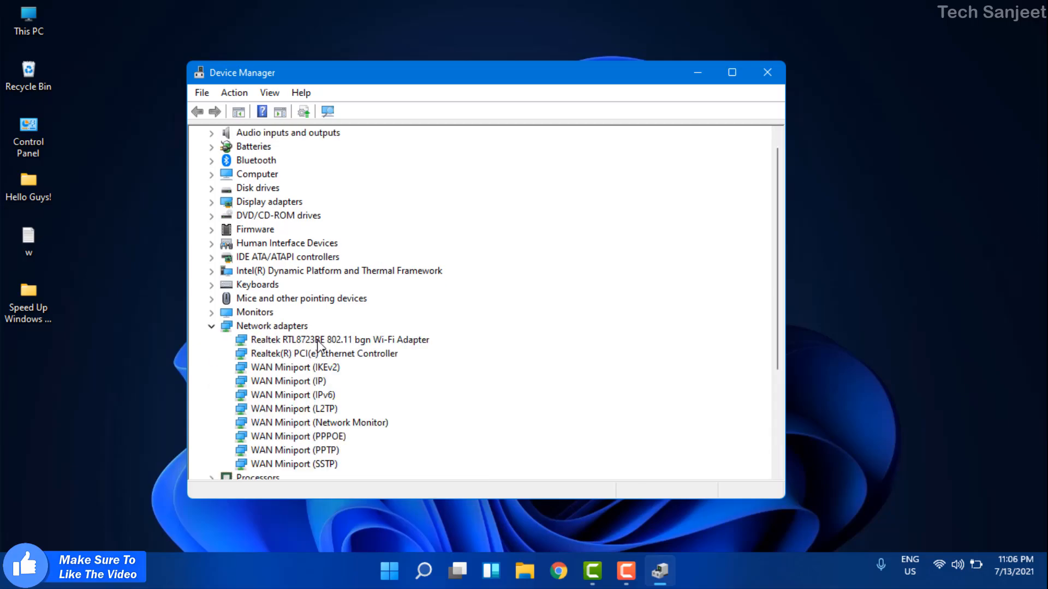
right_click(338, 339)
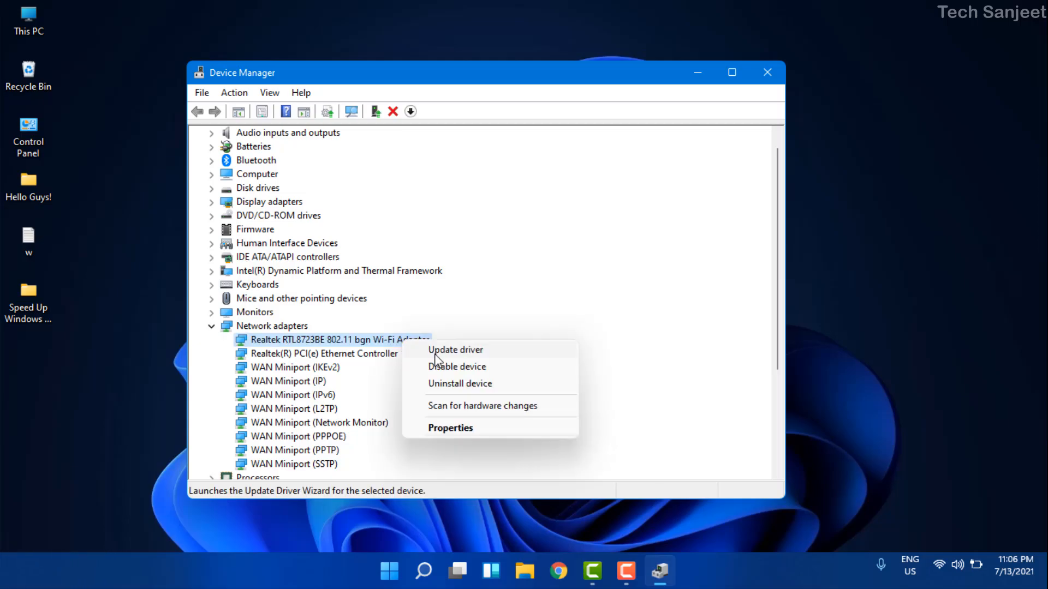
left_click(455, 350)
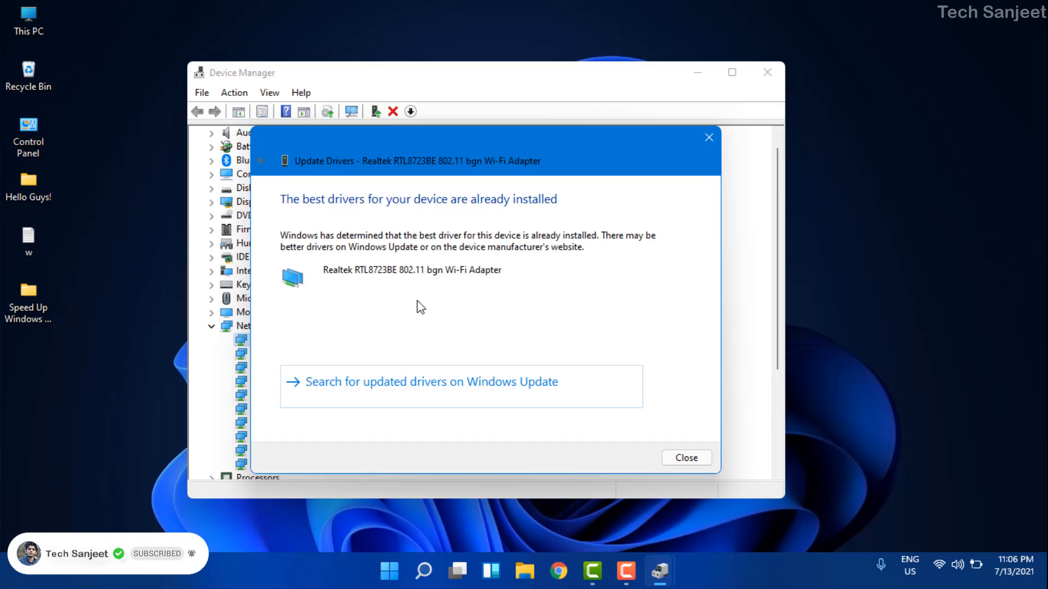
mouse_move(513, 353)
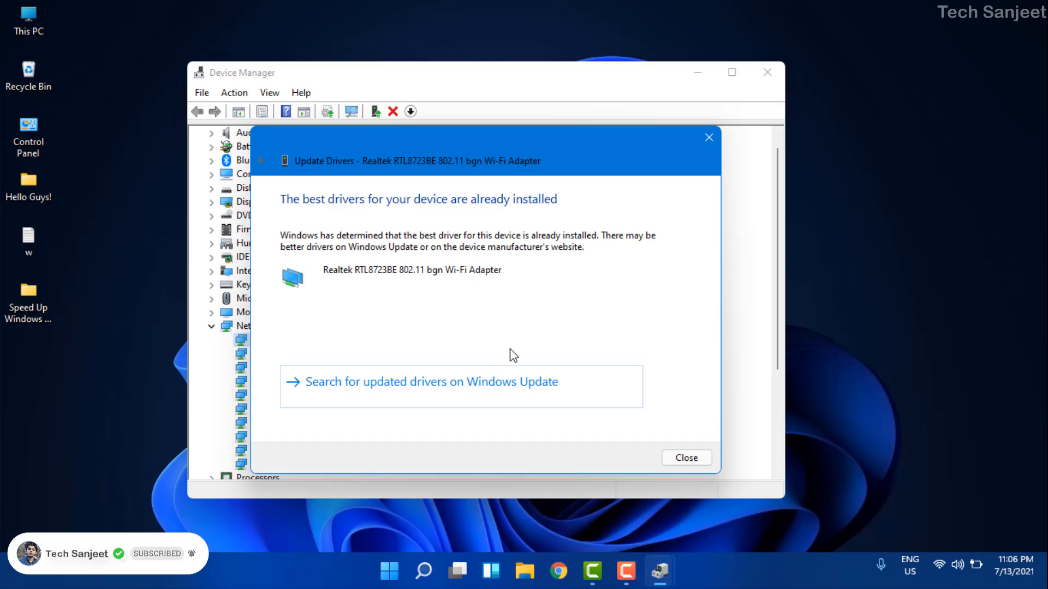
left_click(685, 457)
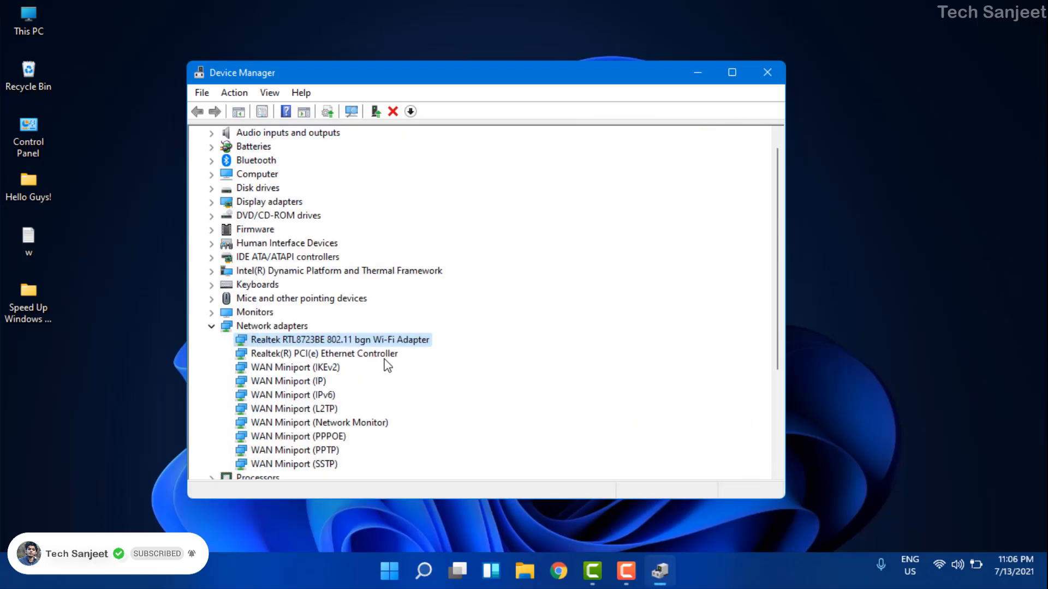
right_click(339, 339)
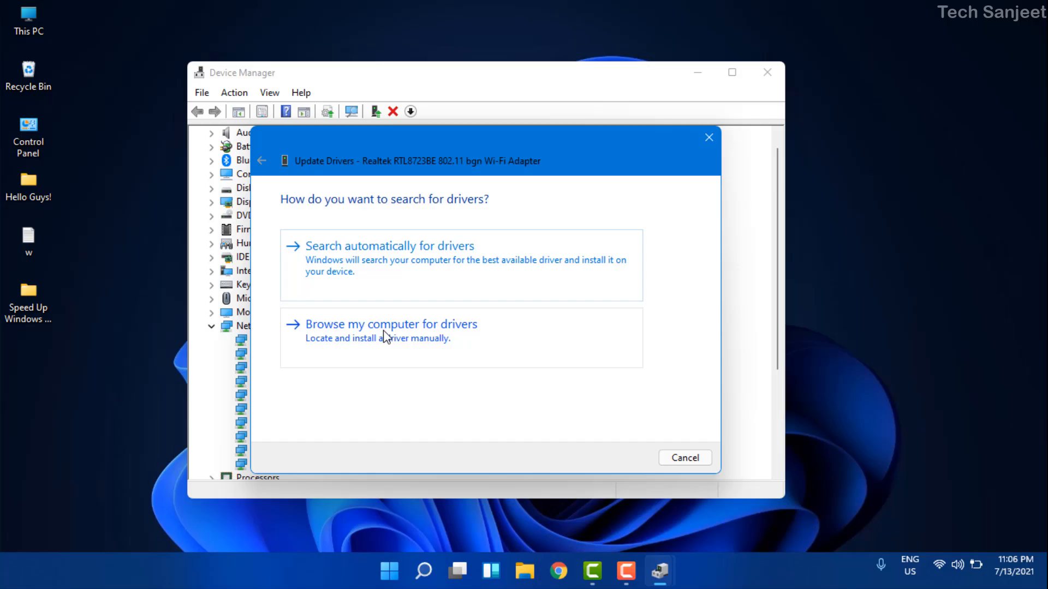
Step: Install the Realtek Semiconductor Corp. driver picked from the compatible drivers list on this computer
left_click(390, 324)
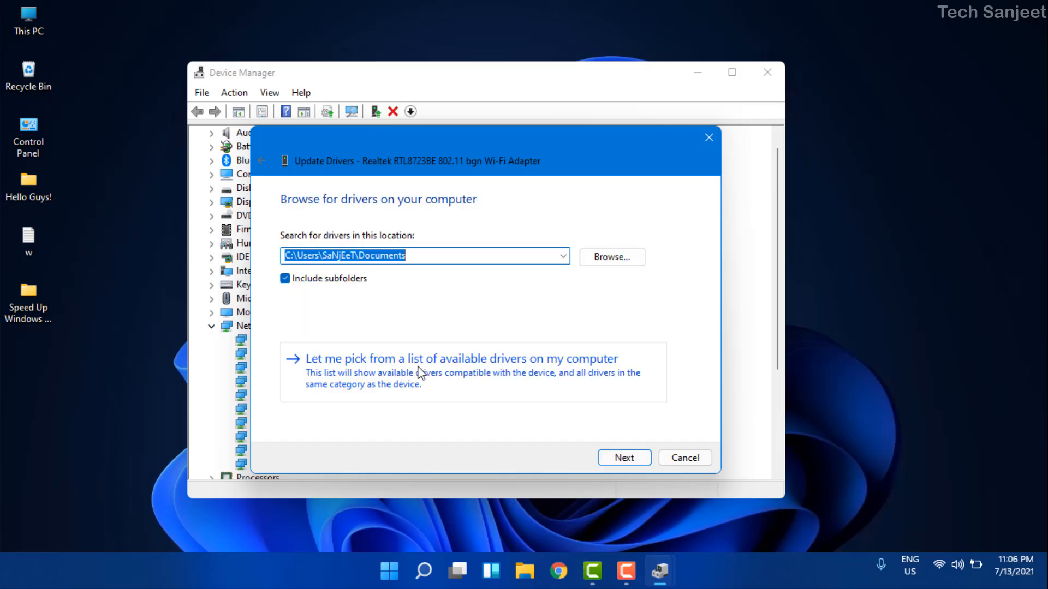
left_click(460, 359)
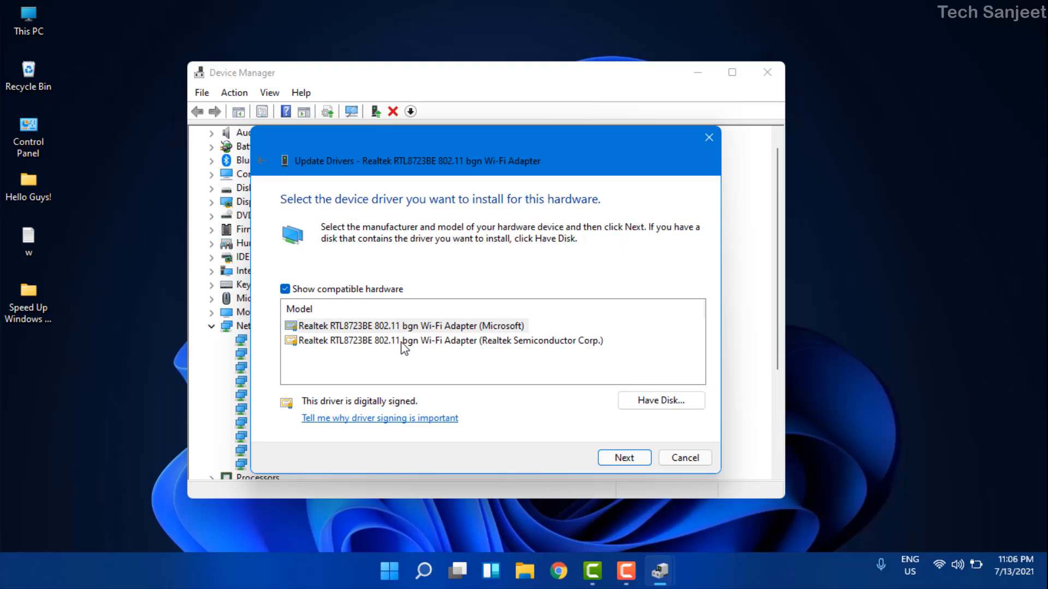
left_click(408, 327)
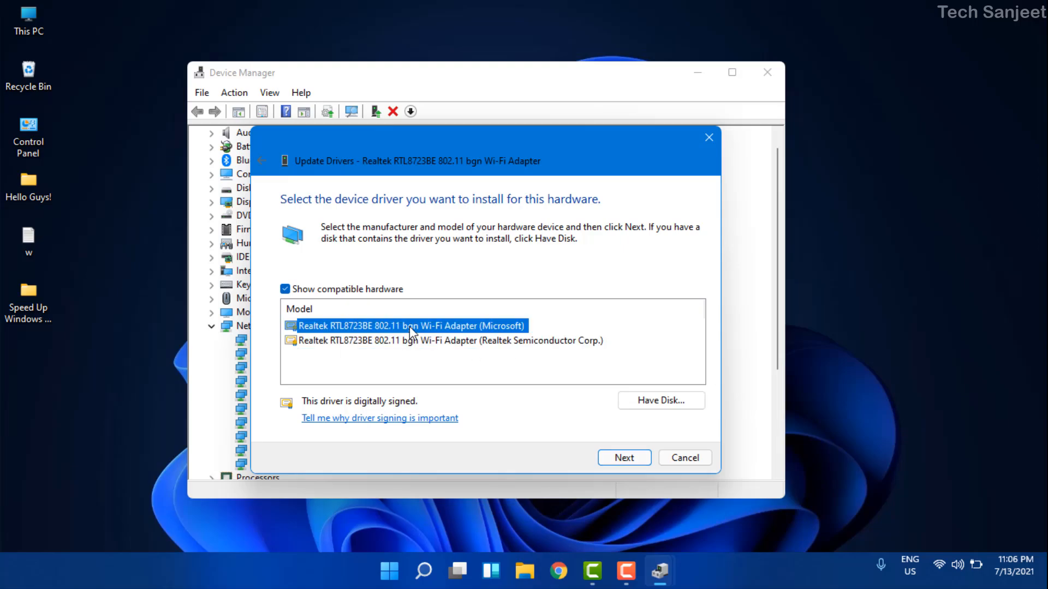
left_click(447, 341)
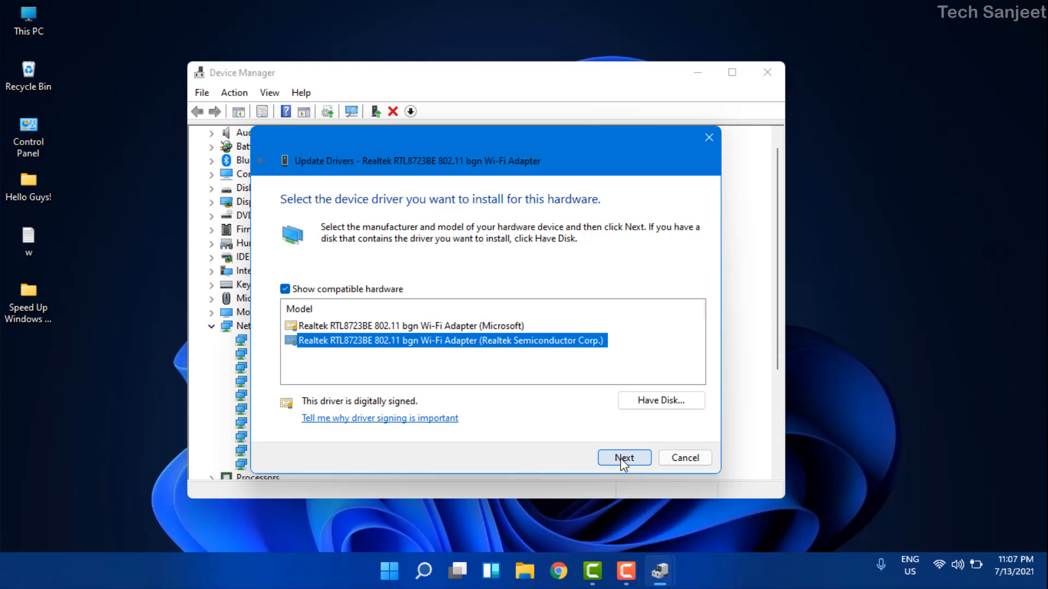
left_click(623, 457)
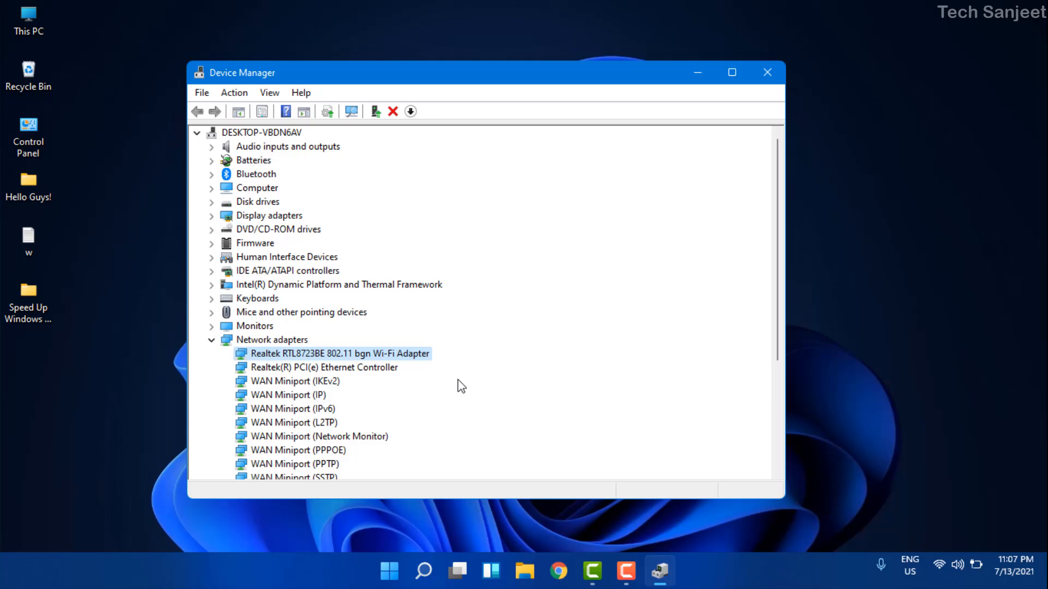
Step: Review the Wi-Fi adapter's options, leave Device Manager and bring up the Start menu
right_click(341, 354)
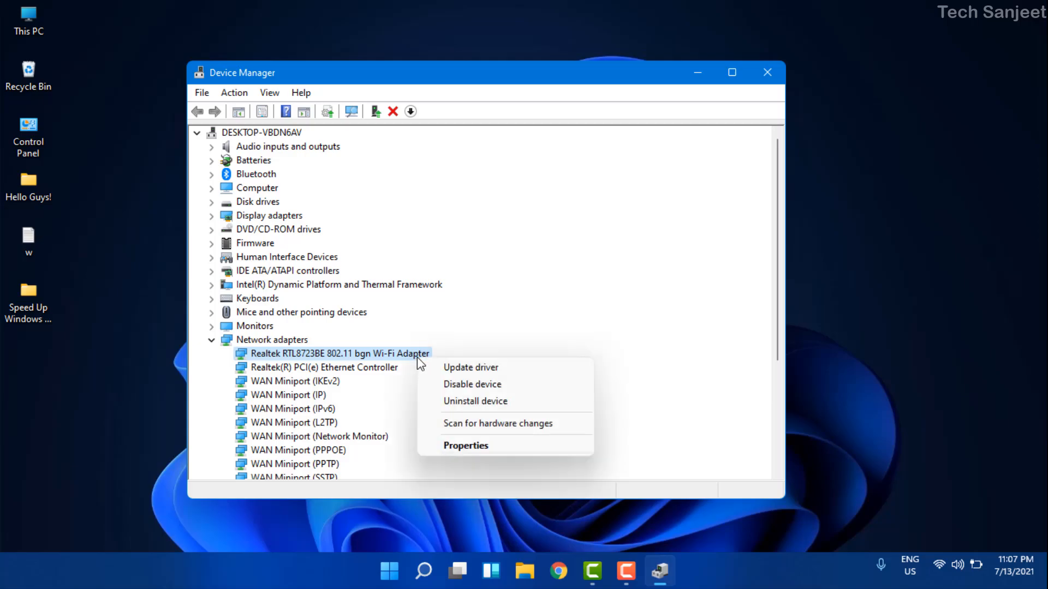
mouse_move(475, 401)
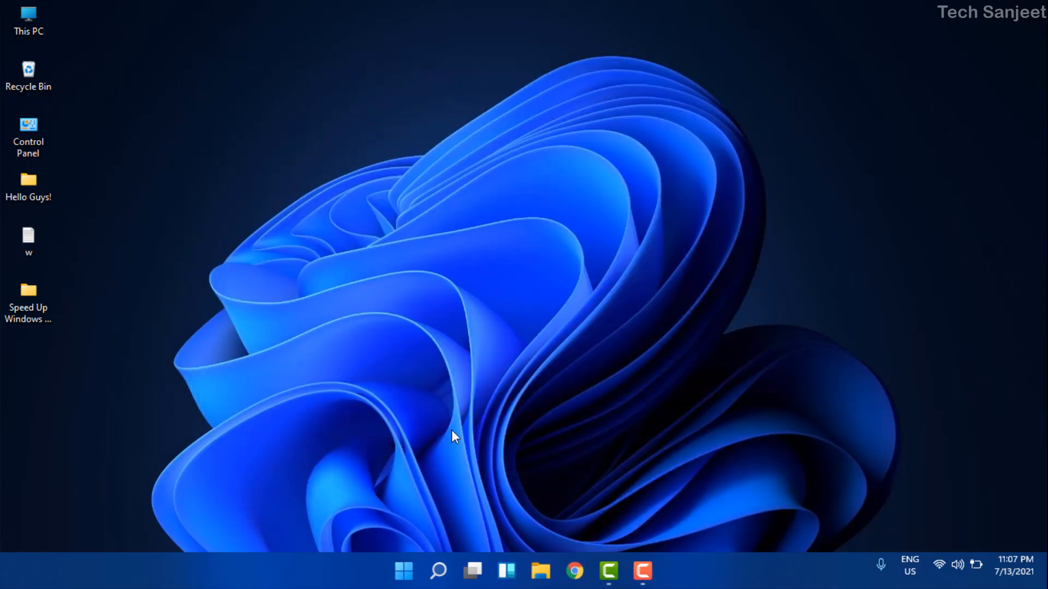
left_click(404, 571)
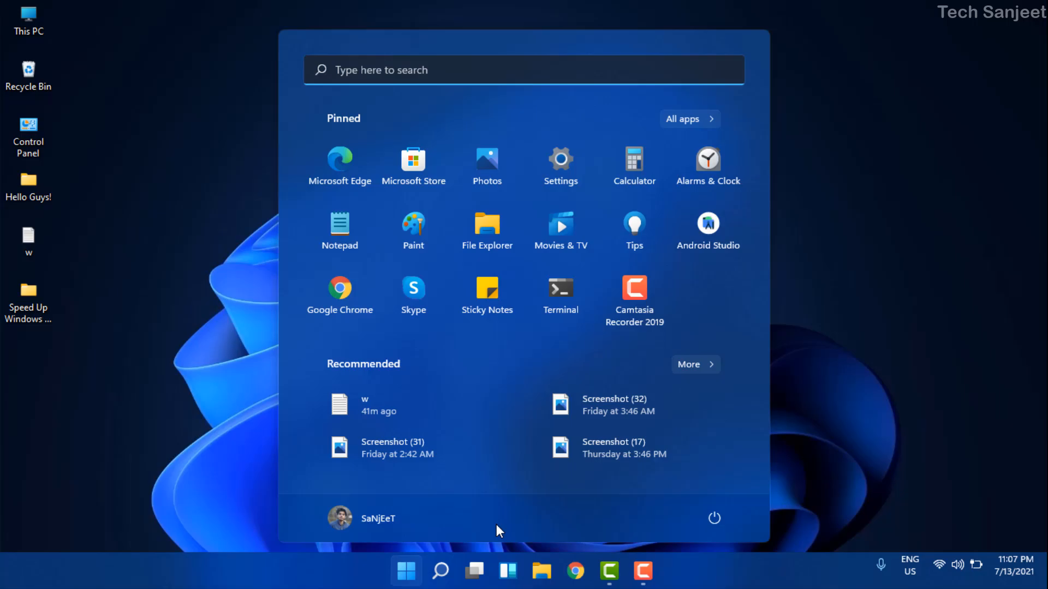
mouse_move(791, 466)
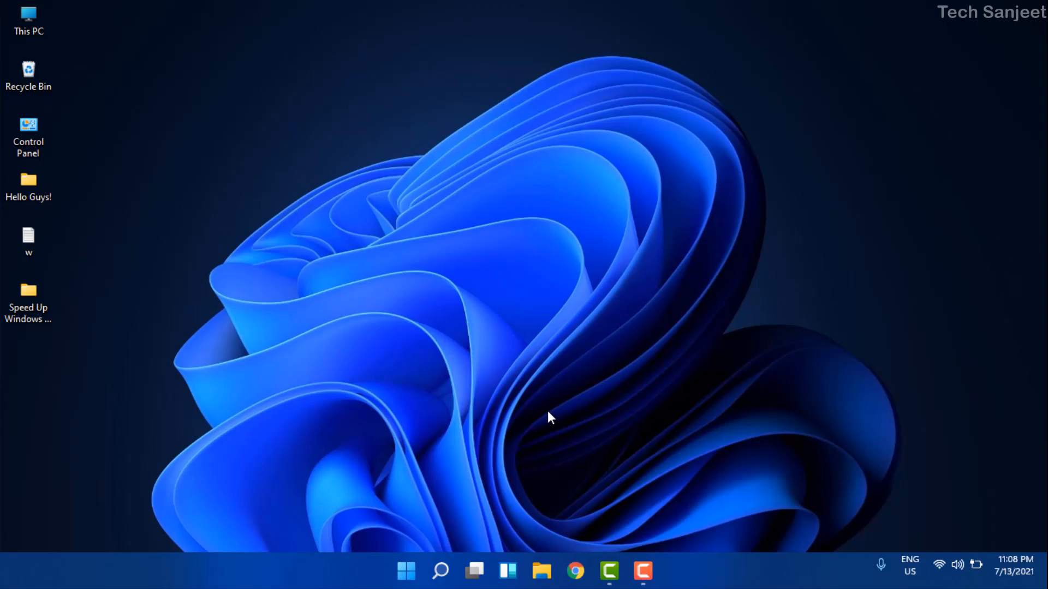
mouse_move(461, 466)
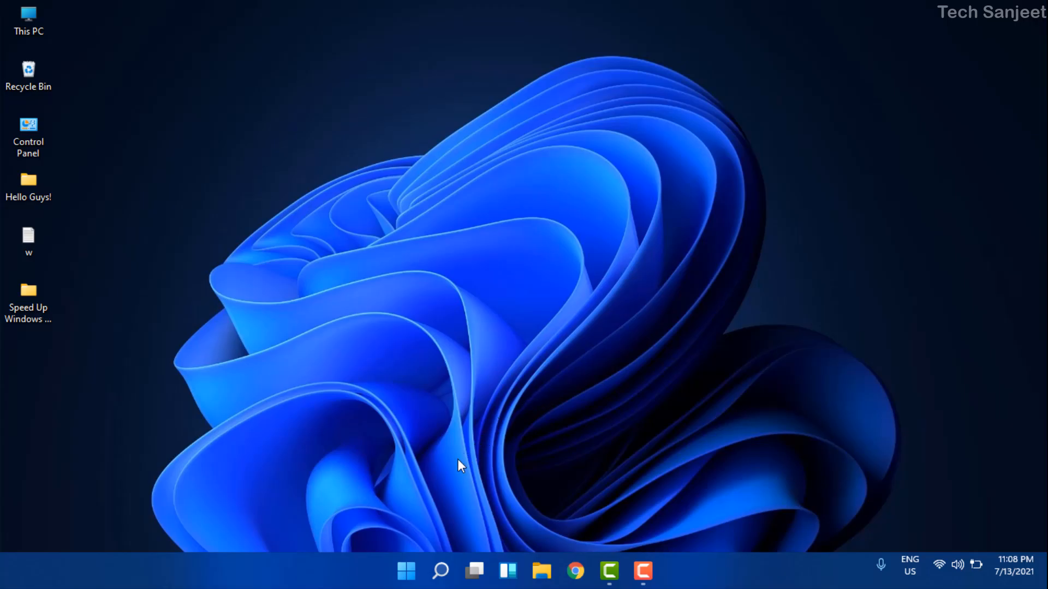
Step: Reach the Other troubleshooters list via Search and Troubleshoot settings
left_click(440, 571)
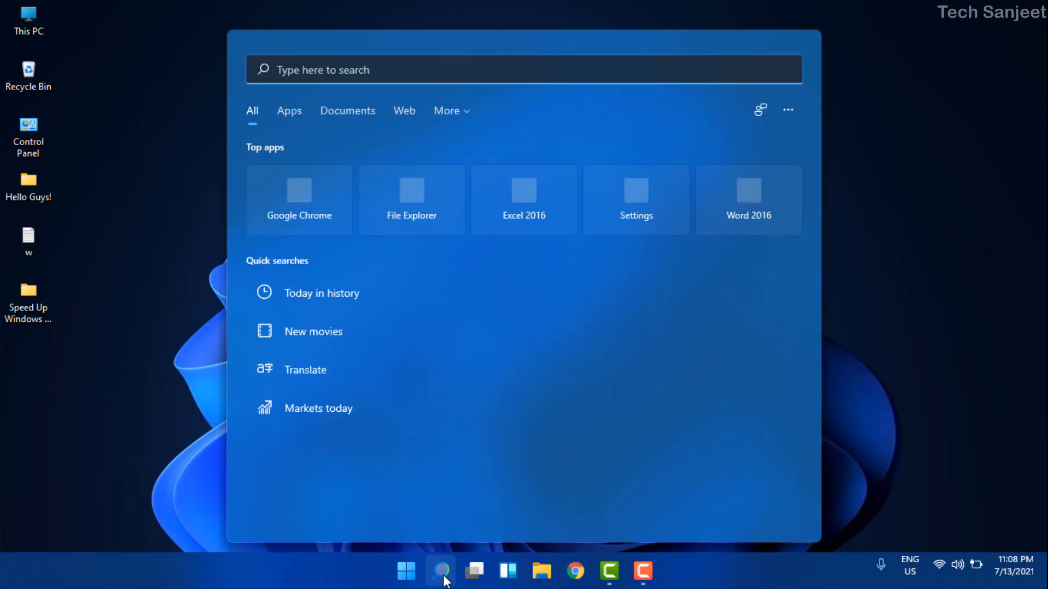
left_click(635, 199)
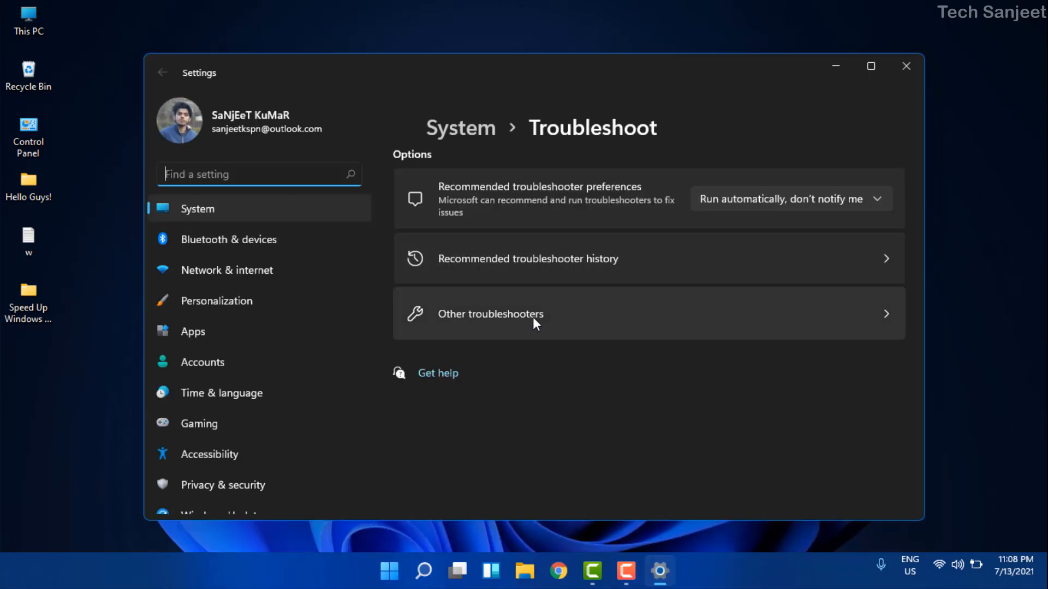
left_click(491, 314)
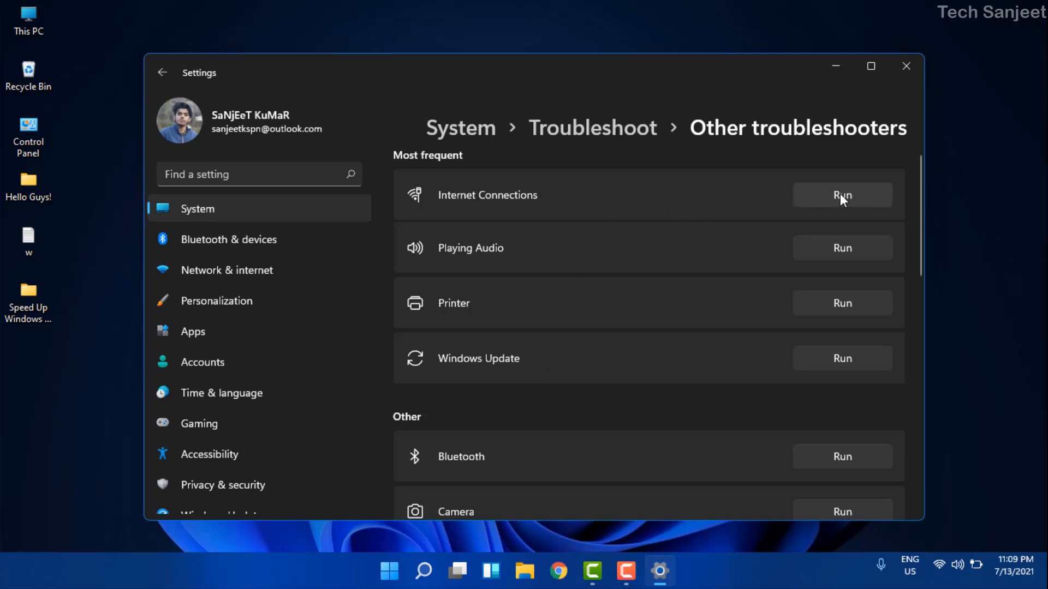
mouse_move(828, 203)
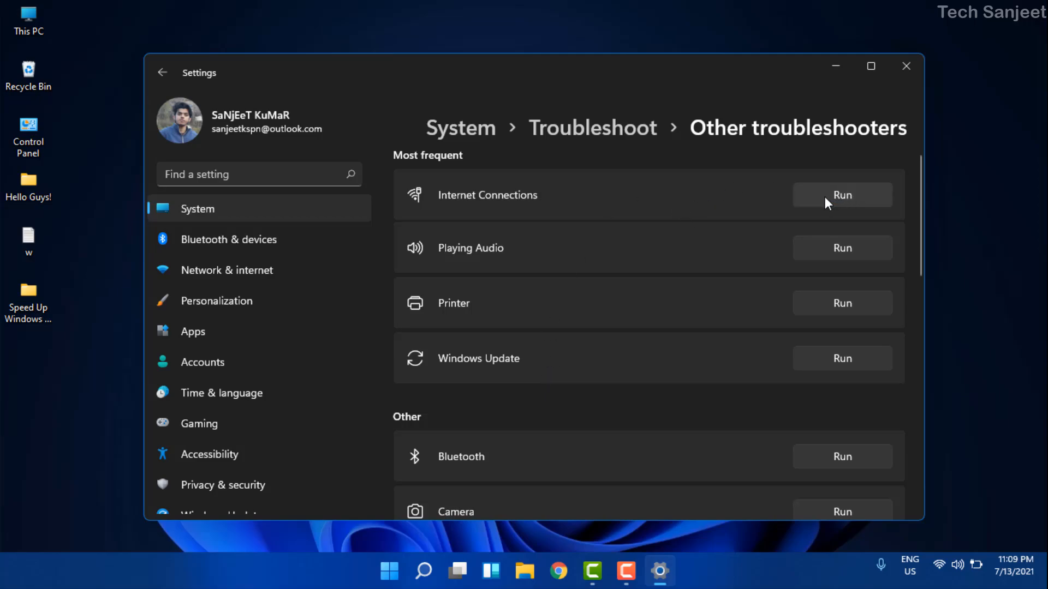
Step: Run the Internet Connections troubleshooter so it asks which issue to troubleshoot
left_click(842, 195)
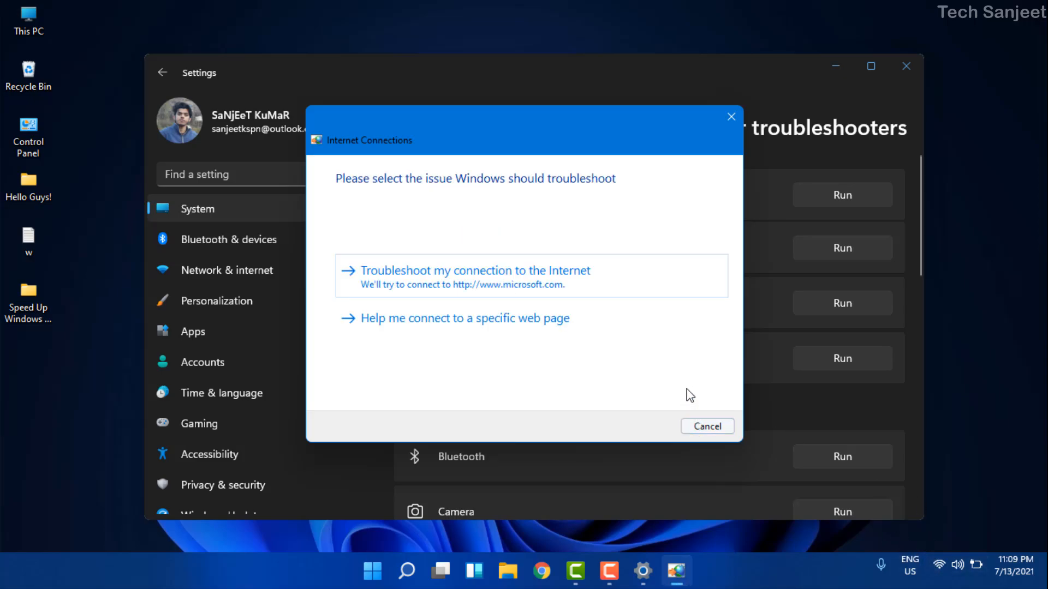
mouse_move(684, 317)
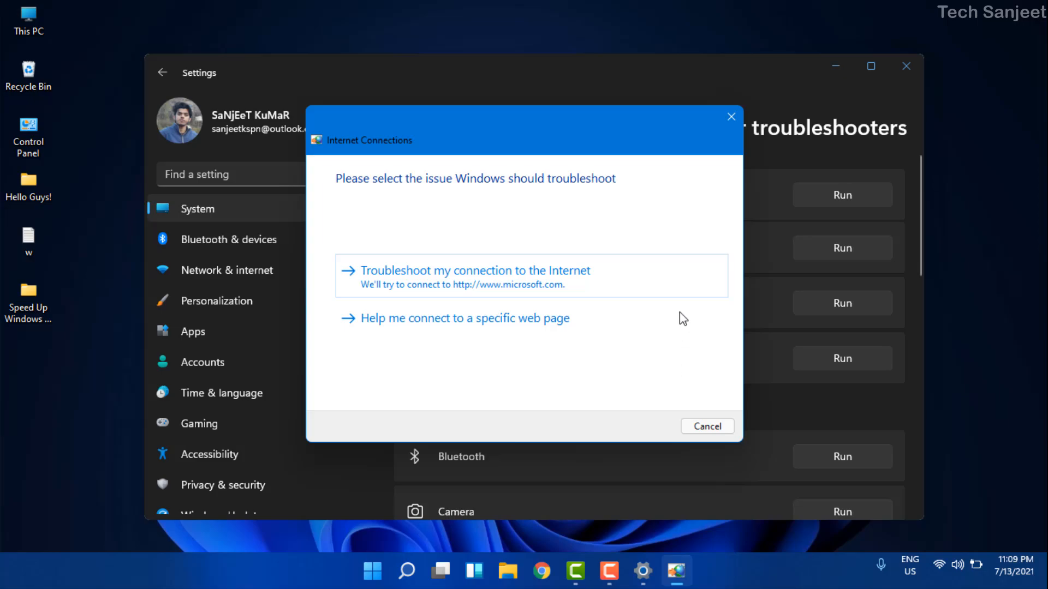
mouse_move(675, 288)
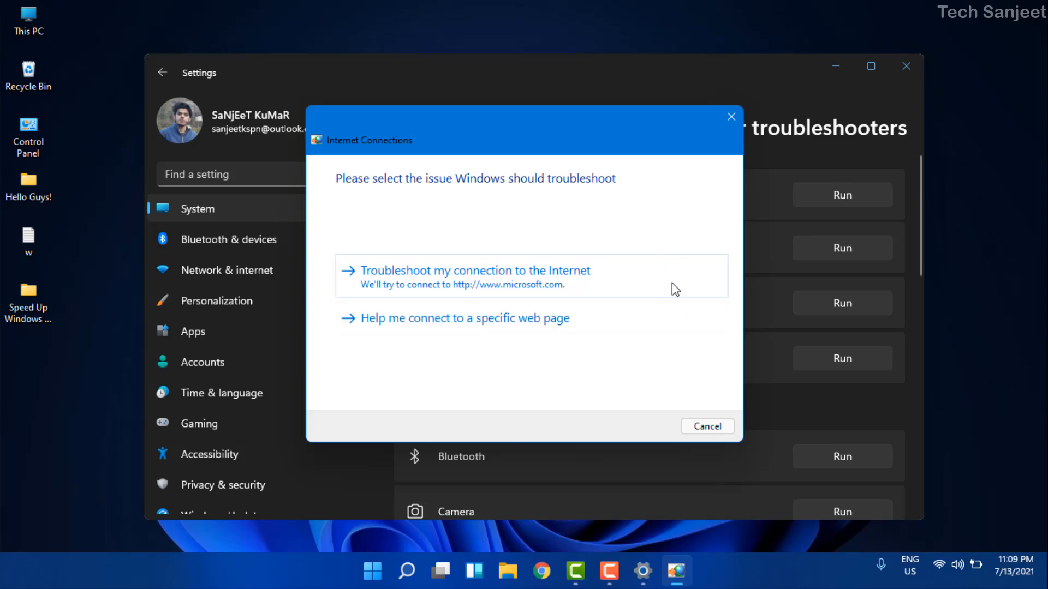
mouse_move(645, 251)
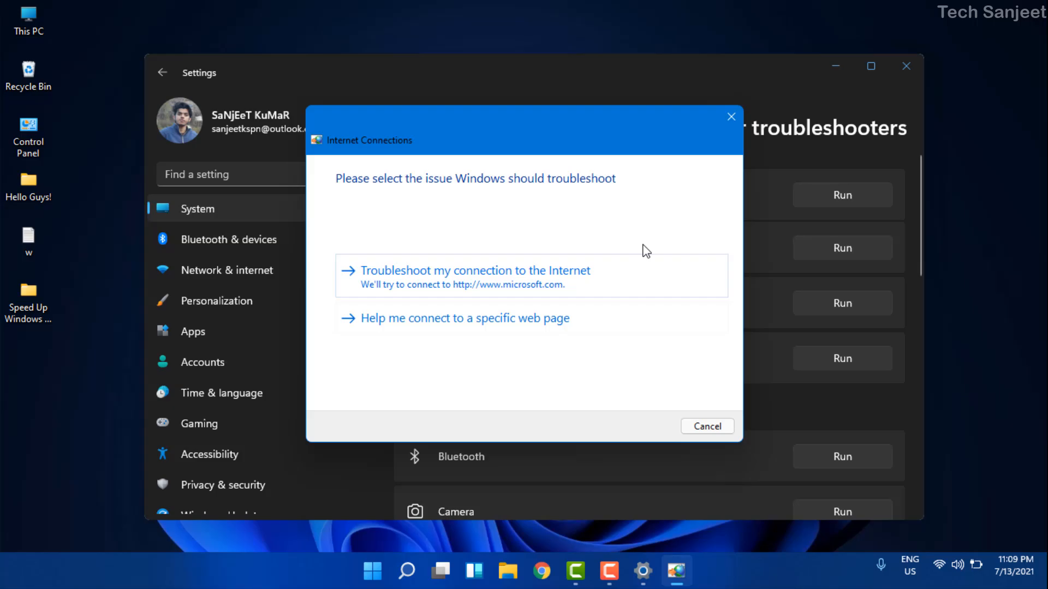
mouse_move(632, 252)
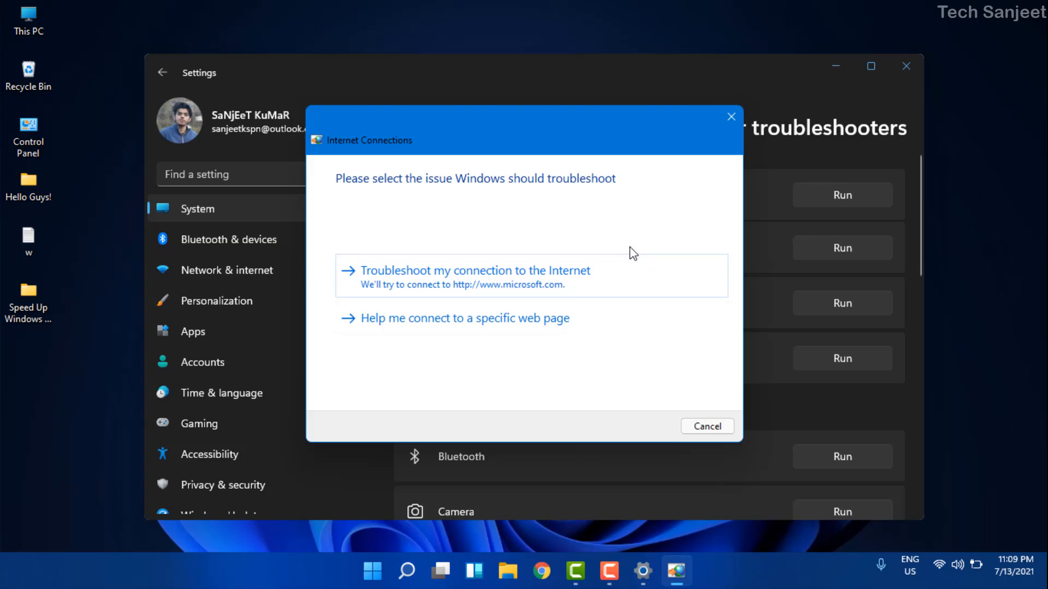